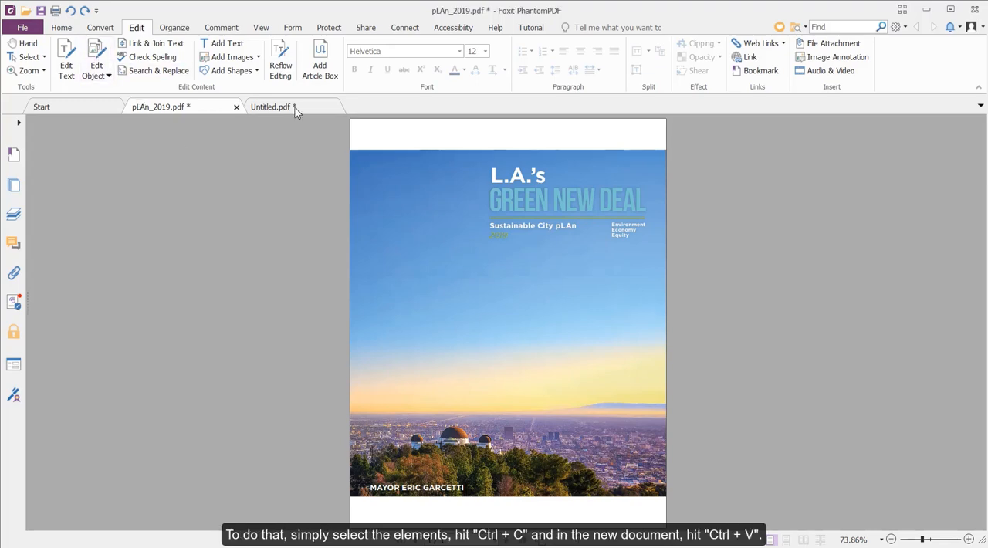
Step: Copy the Green New Deal title block and mayor credit from pLAn_2019.pdf into Untitled.pdf
key(ctrl+c)
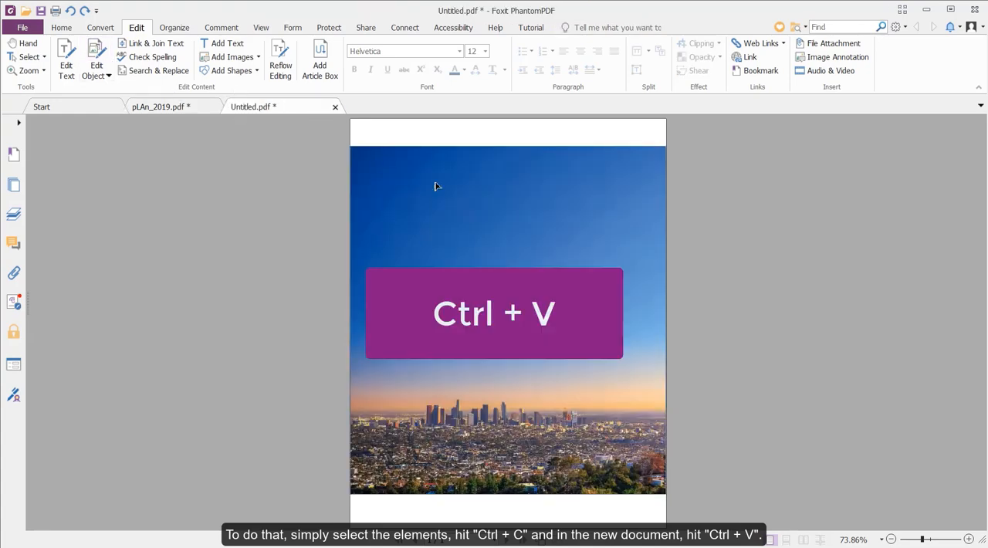
click(162, 106)
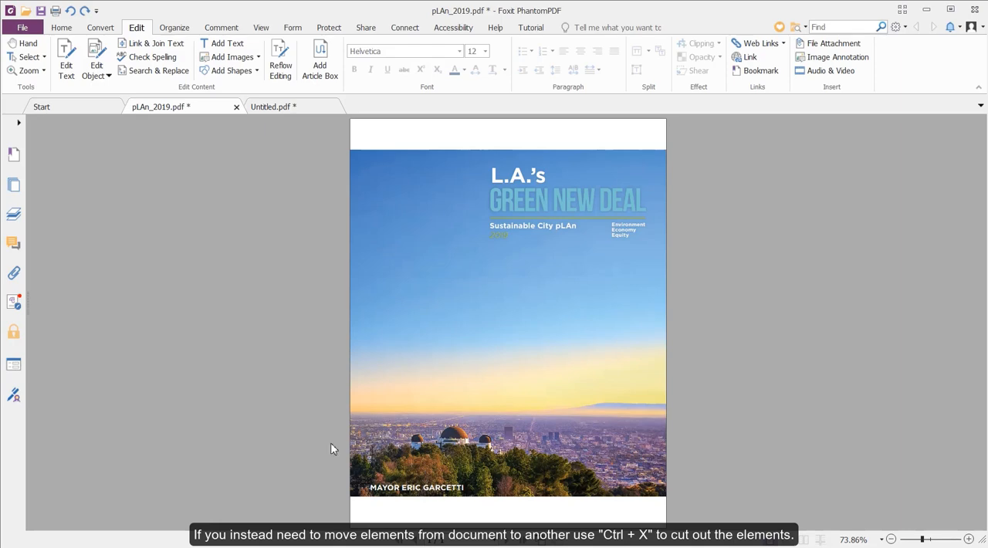
click(416, 487)
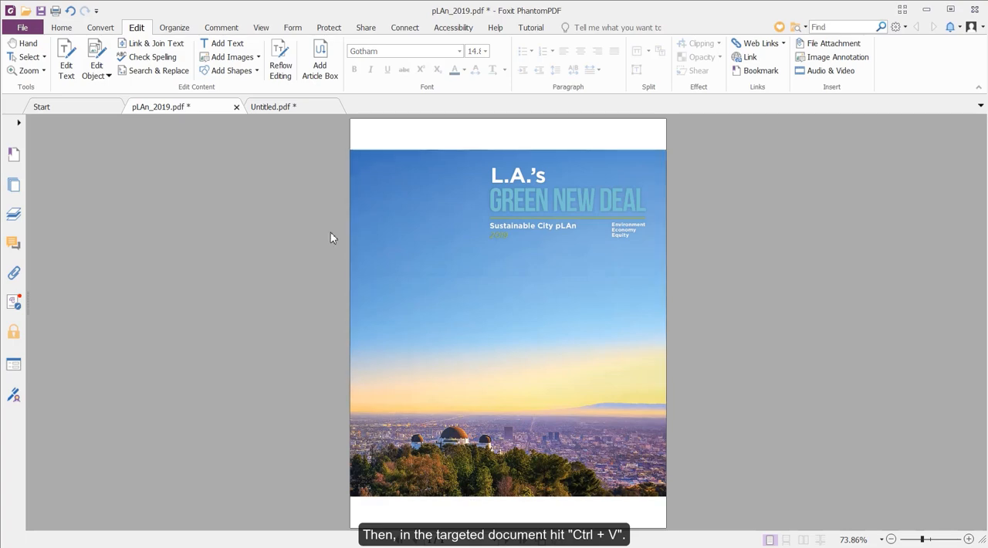
key(ctrl+v)
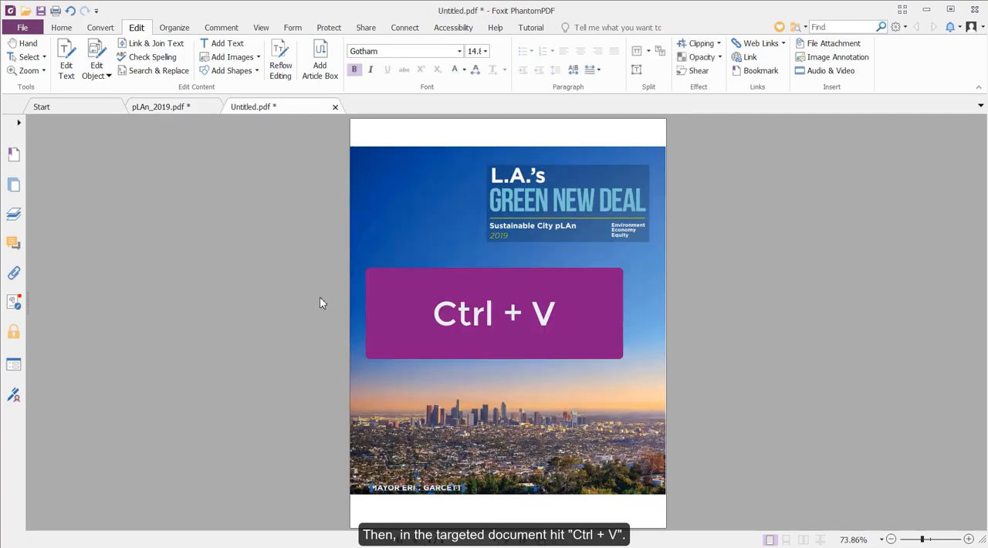
key(ctrl+v)
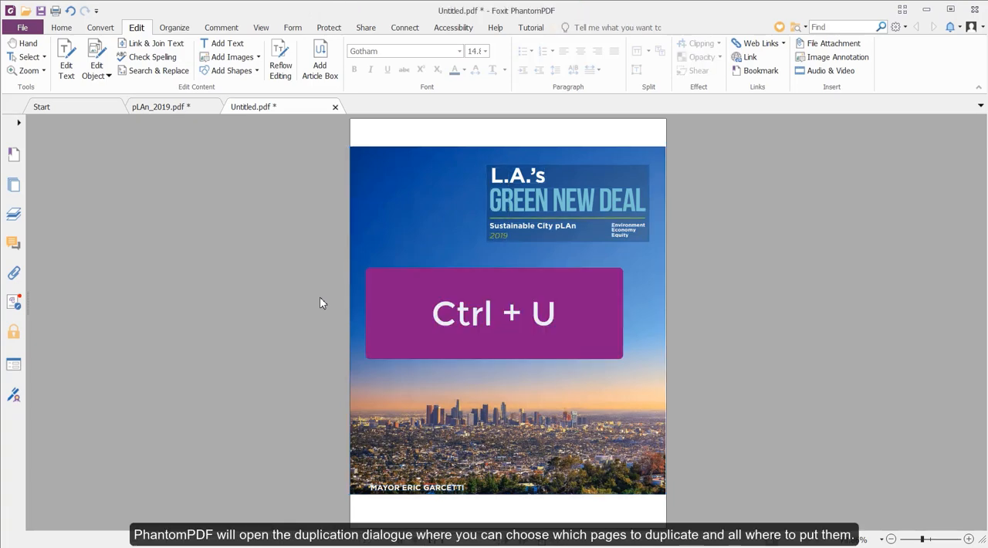
Step: Duplicate the cover page once with Ctrl+U, placing the copy at the end of the document
key(ctrl+u)
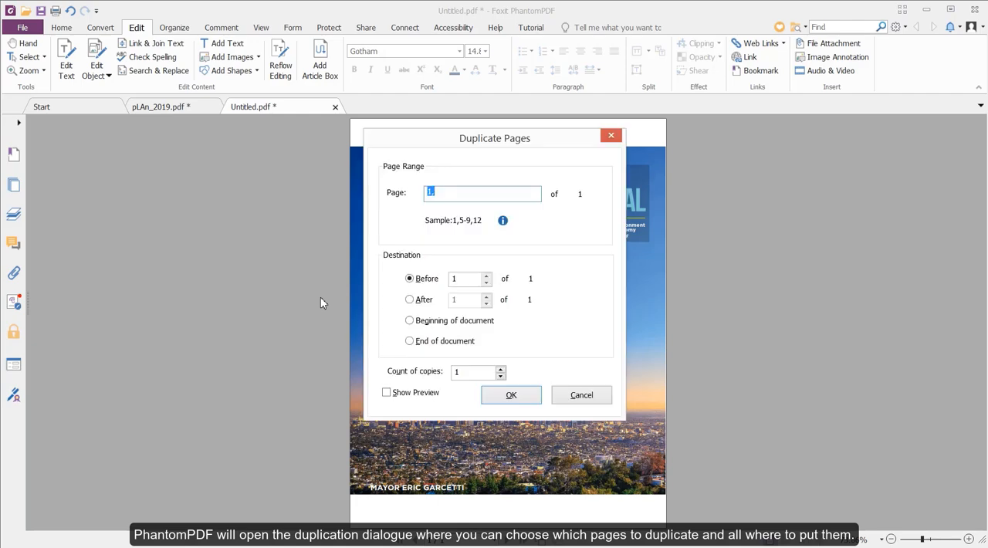
click(409, 341)
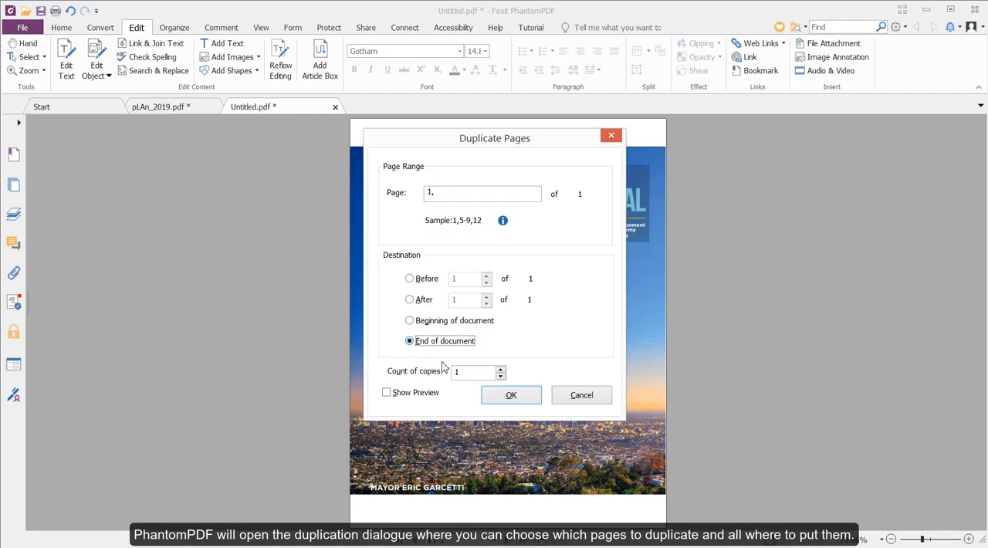
click(511, 395)
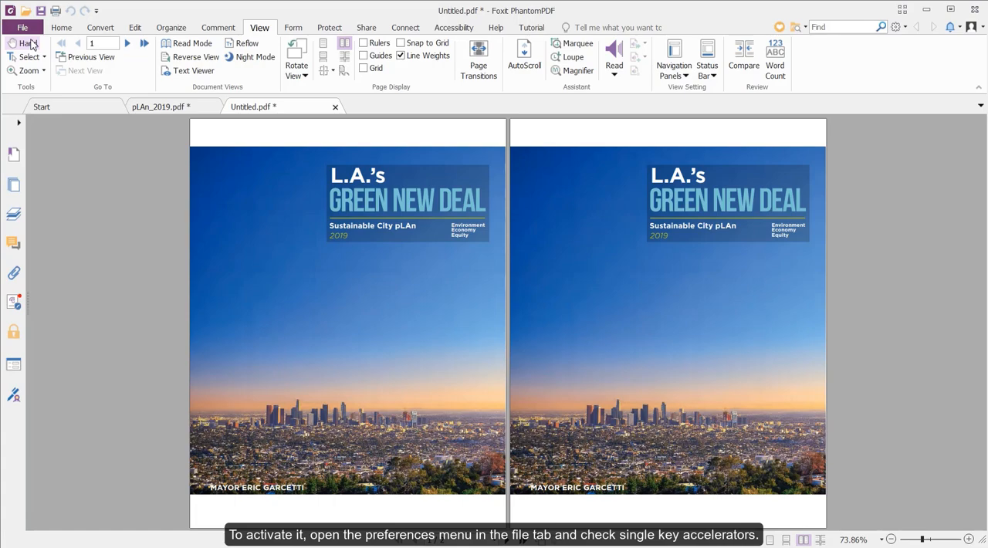
Step: Enable 'Use single-key accelerators to access tools' in File > Preferences > General
click(22, 27)
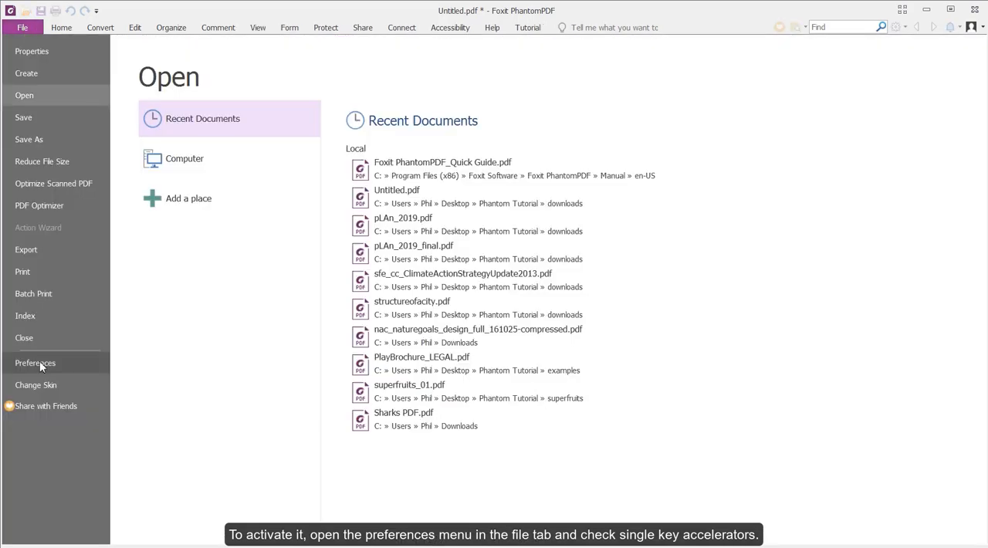
click(34, 362)
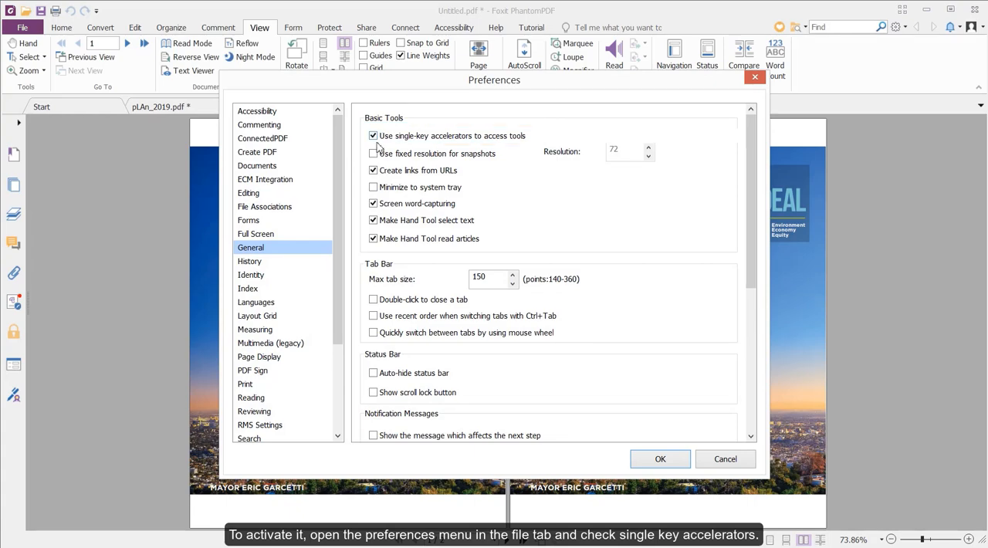
click(660, 458)
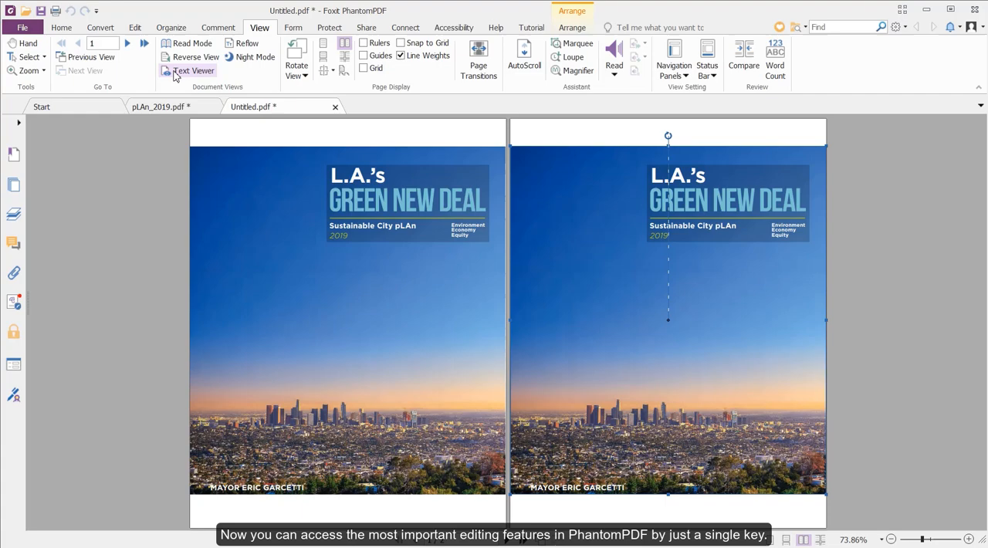
Step: Use the T key to switch to the Edit Text and Edit Object tools on the cover page
key(t)
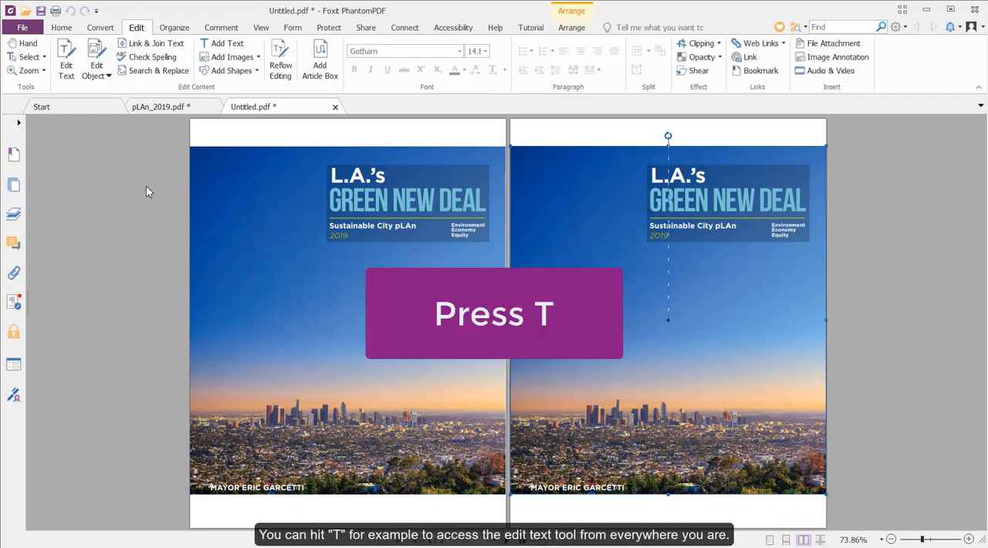
key(t)
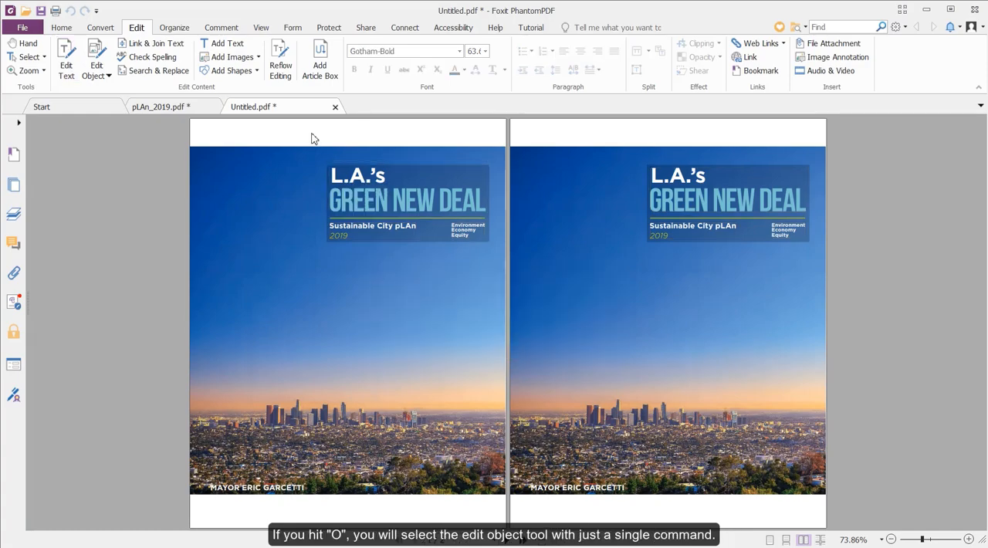
click(407, 200)
text(Good)
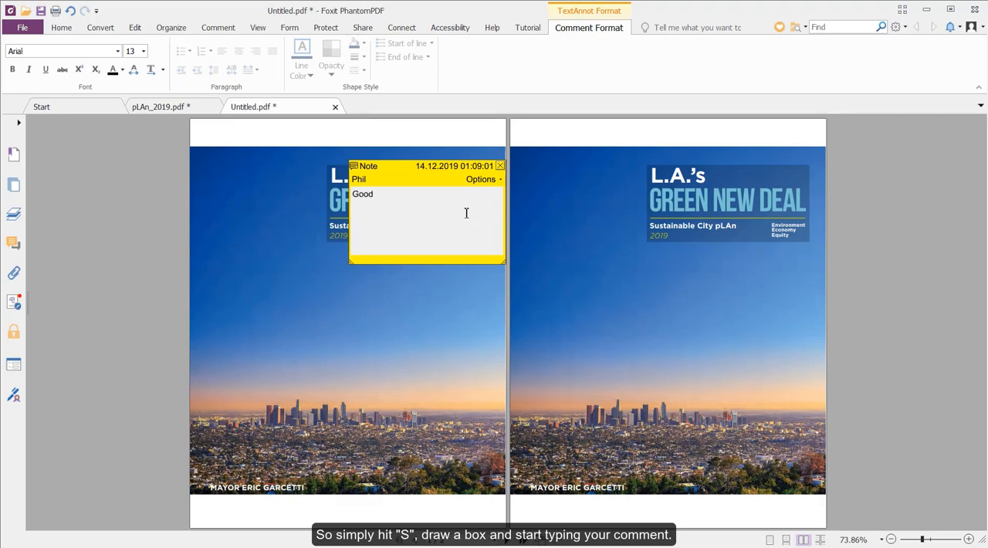
Step: Finish the 'Good' note above the title on the first cover page
click(501, 165)
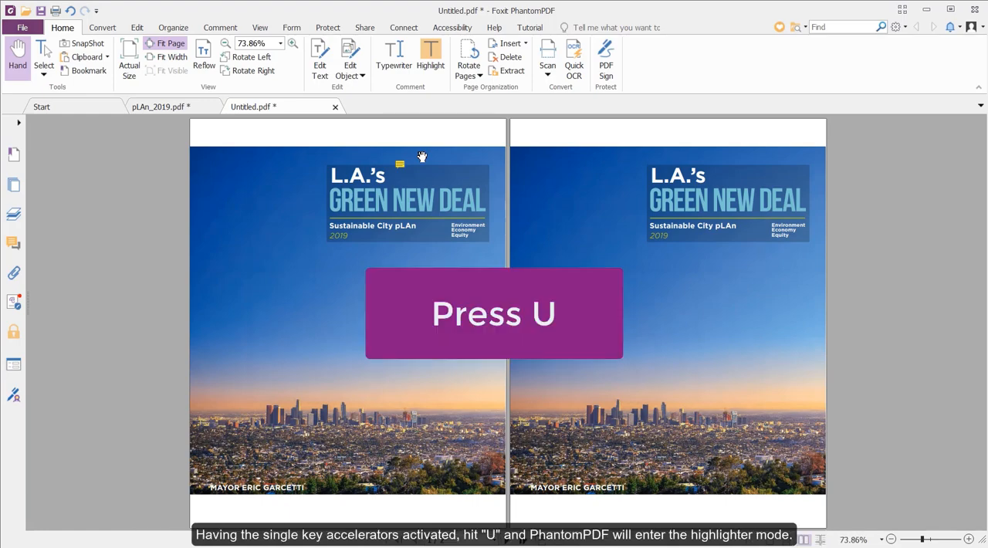
Step: Highlight GREEN, then cycle Shift+U to underline NEW and strike through DEAL
key(u)
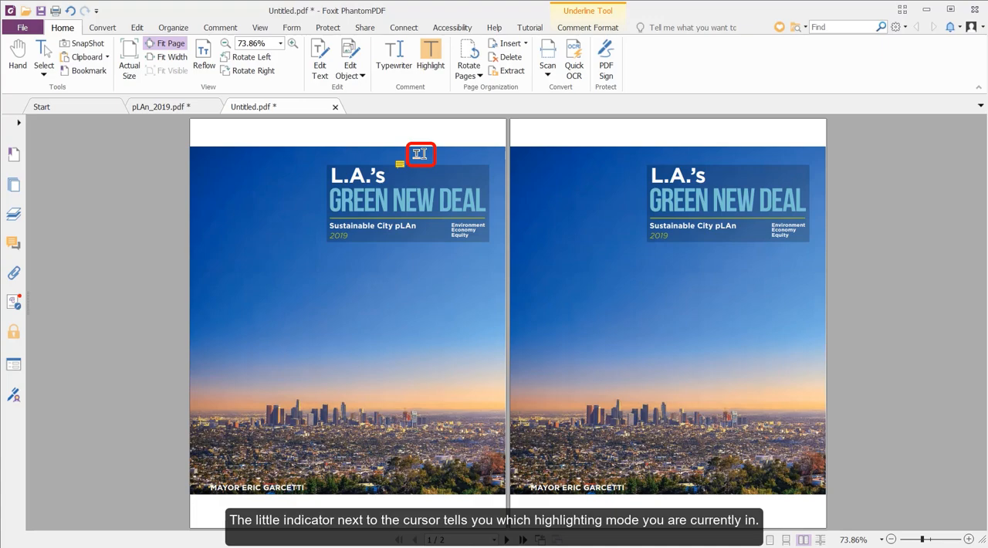
key(shift+u)
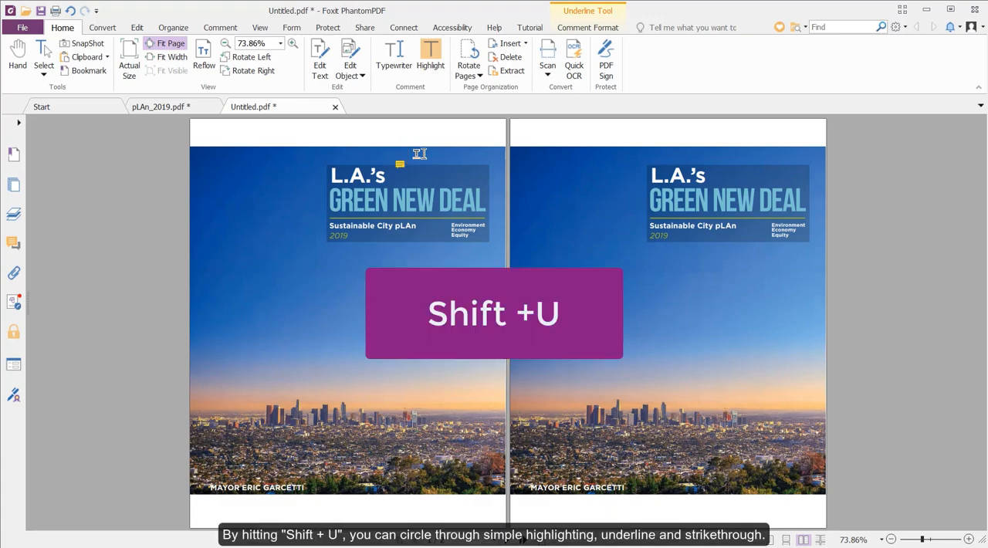
key(shift+u)
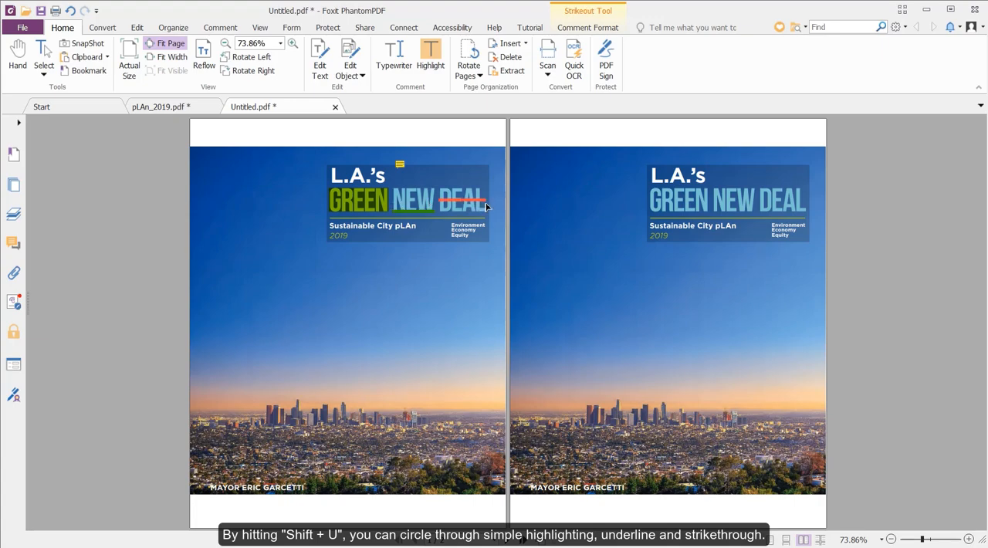
click(173, 27)
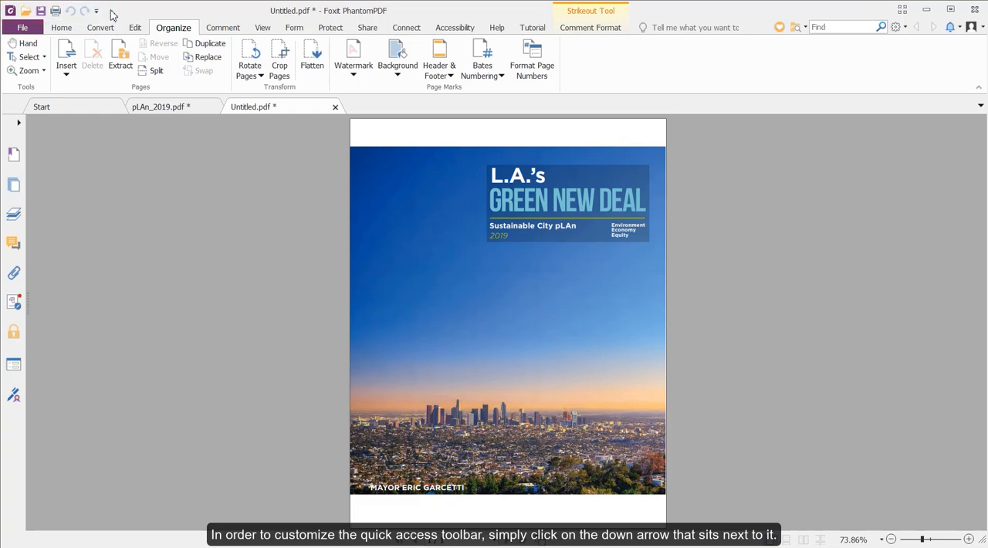
Step: Choose More Commands from the Quick Access Toolbar dropdown to open Customize Tools
click(97, 11)
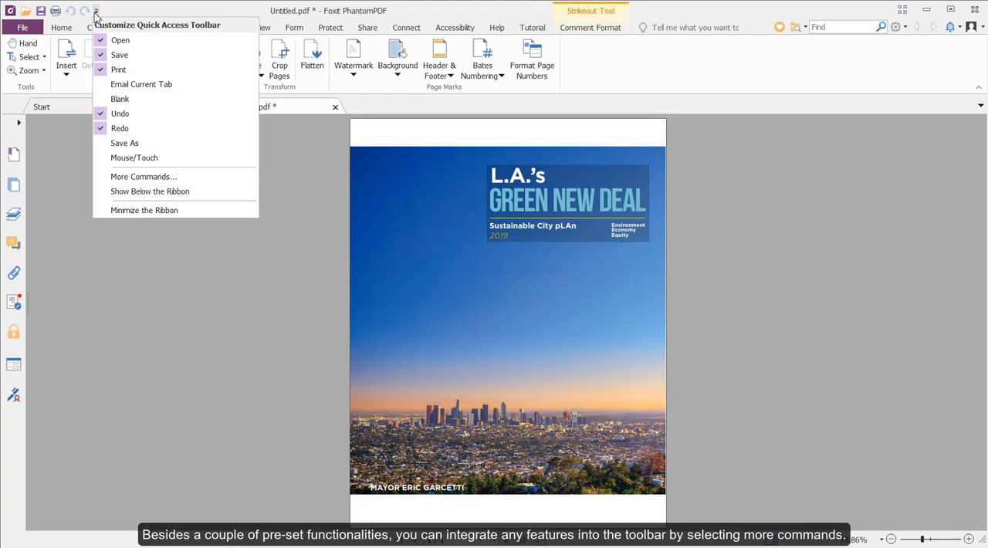
mouse_move(121, 39)
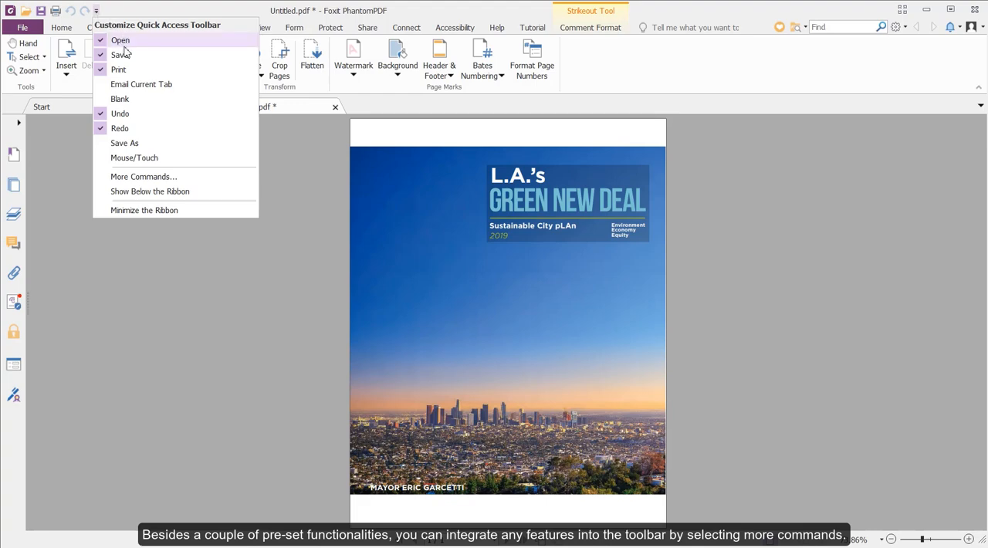
mouse_move(120, 99)
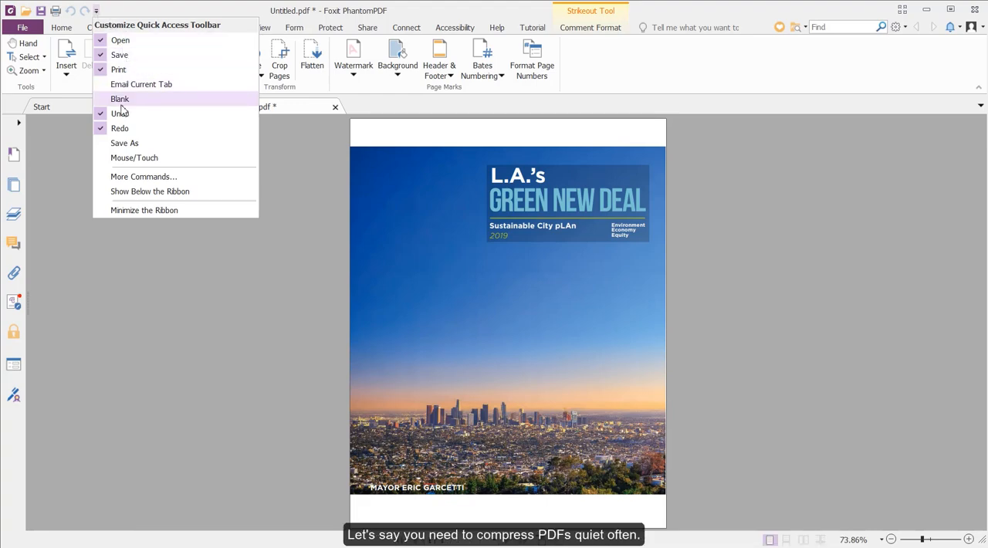
click(143, 176)
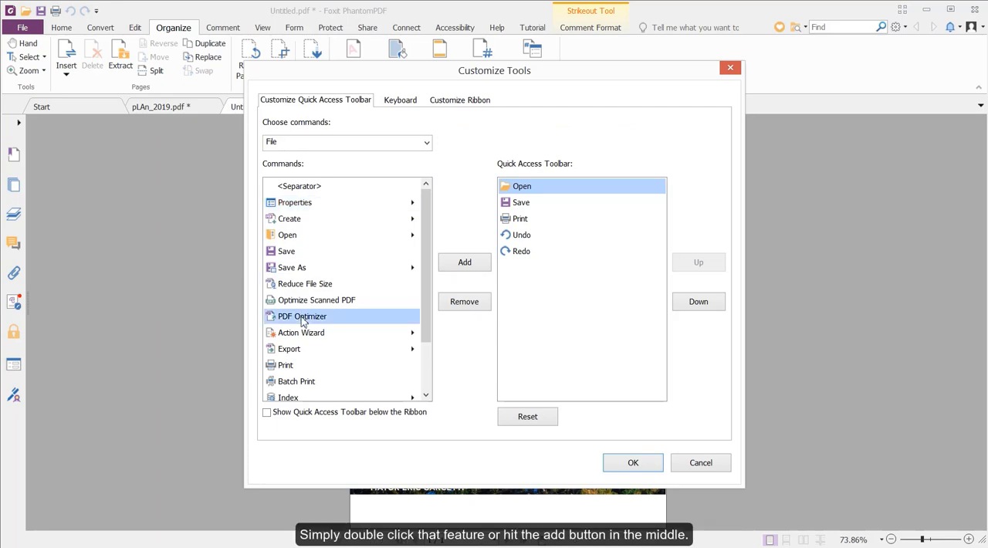
mouse_move(444, 268)
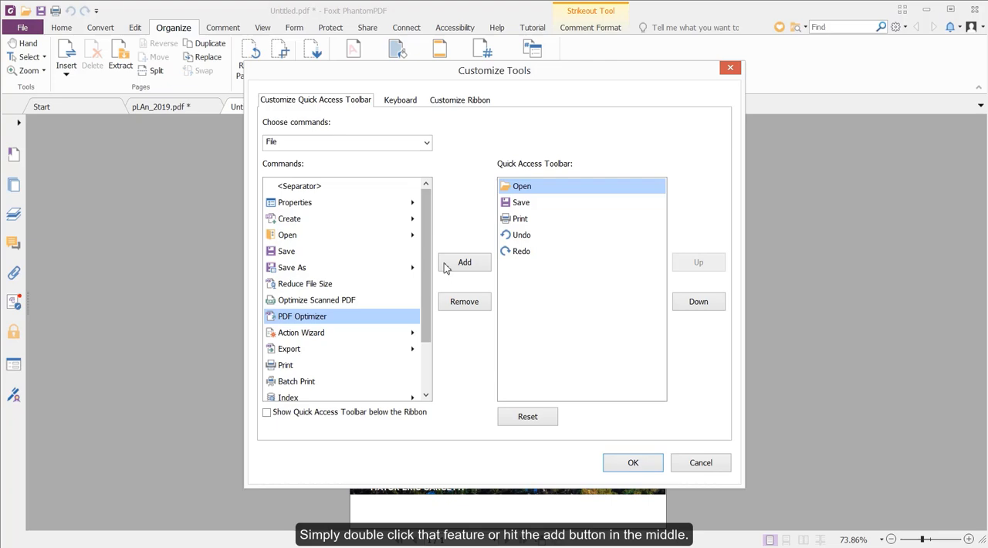
Step: Add PDF Optimizer after Save, remove Print, and apply the toolbar changes
click(464, 263)
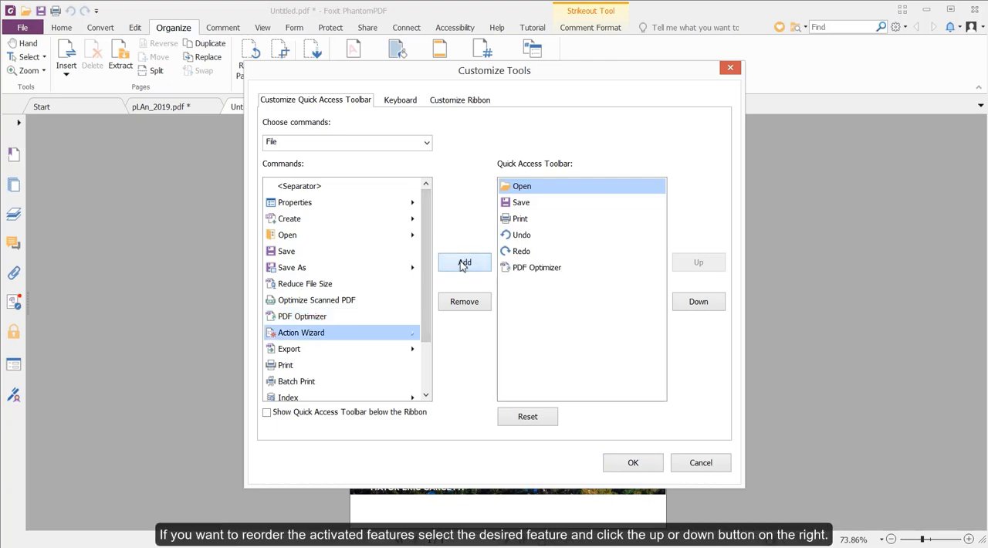
mouse_move(530, 267)
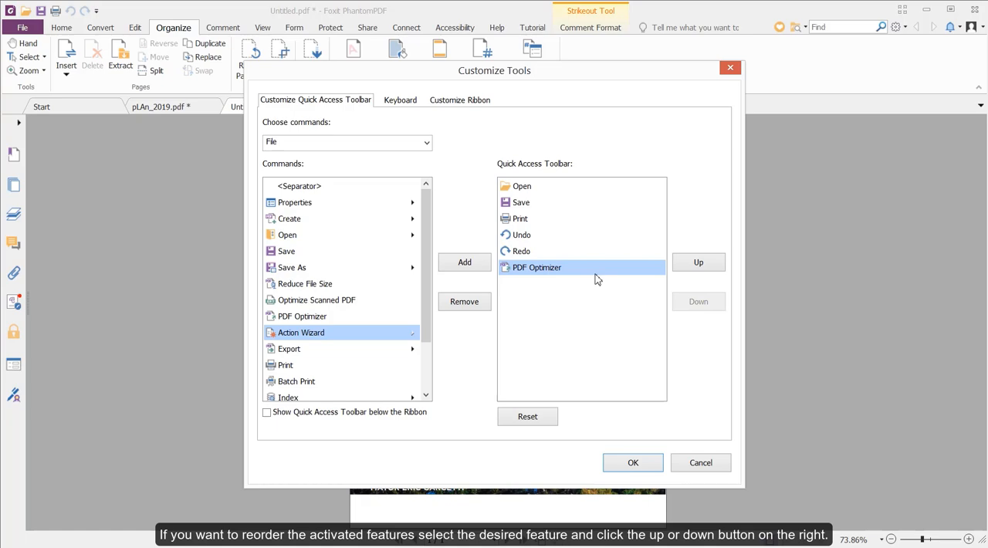
click(698, 262)
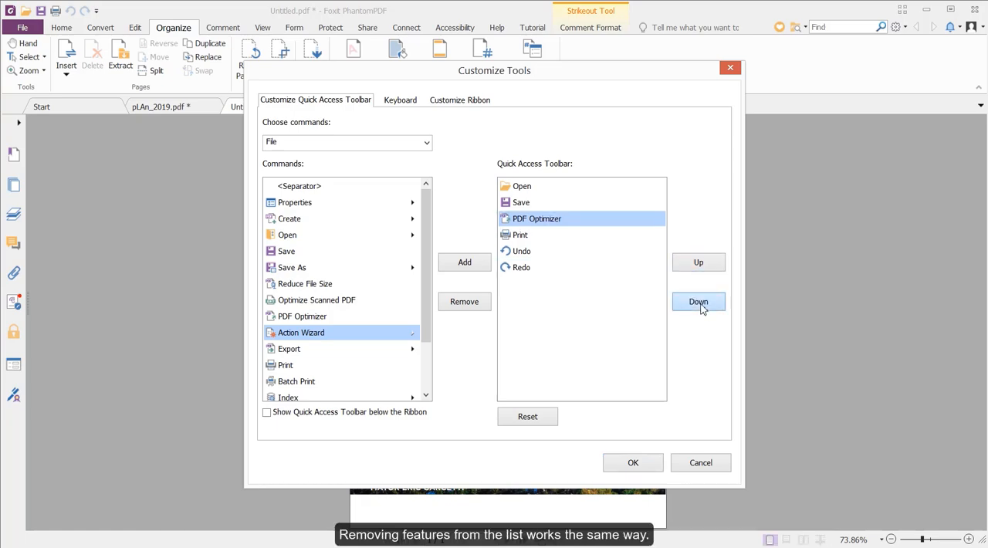
click(698, 301)
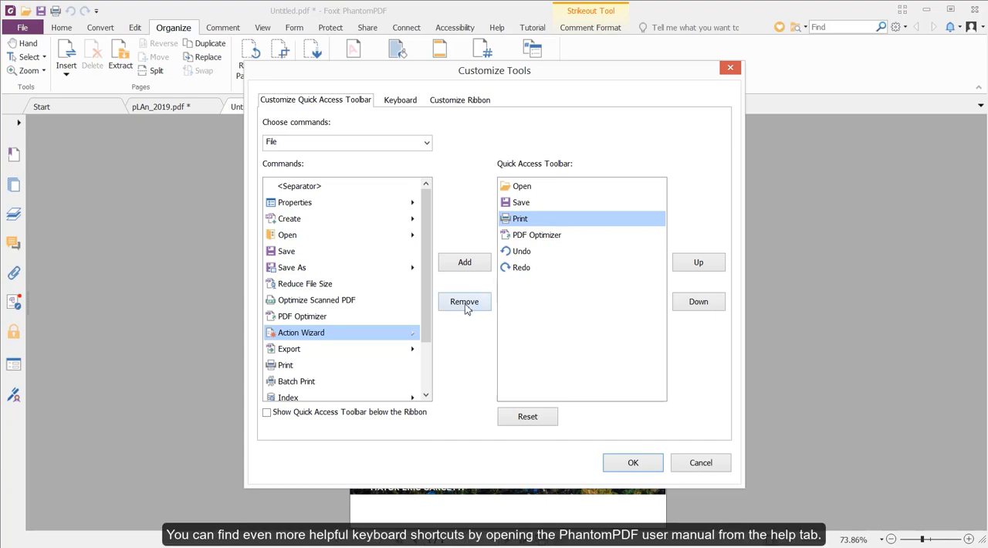
click(464, 301)
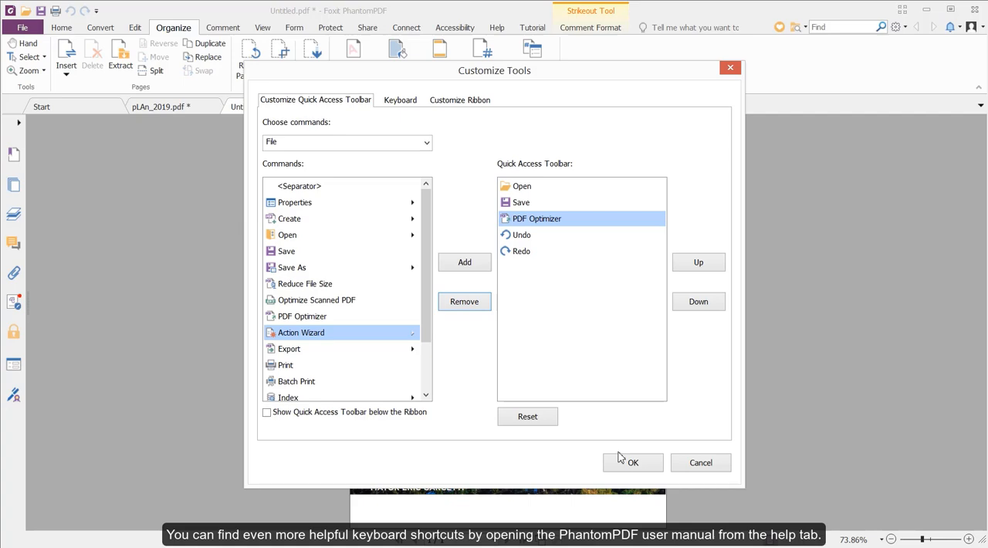
click(632, 462)
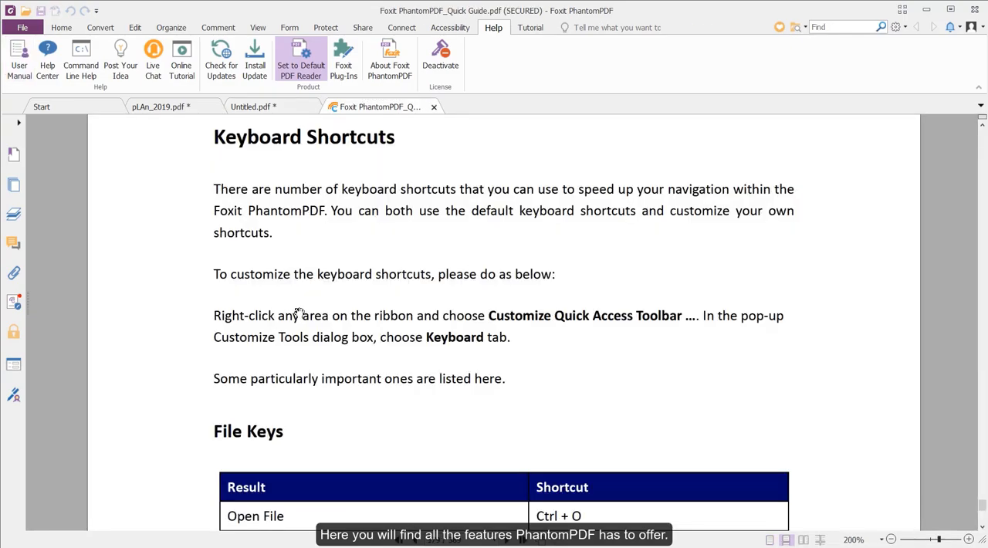
Step: Scroll the Quick Guide to the File Keys shortcut table
scroll(down, 3)
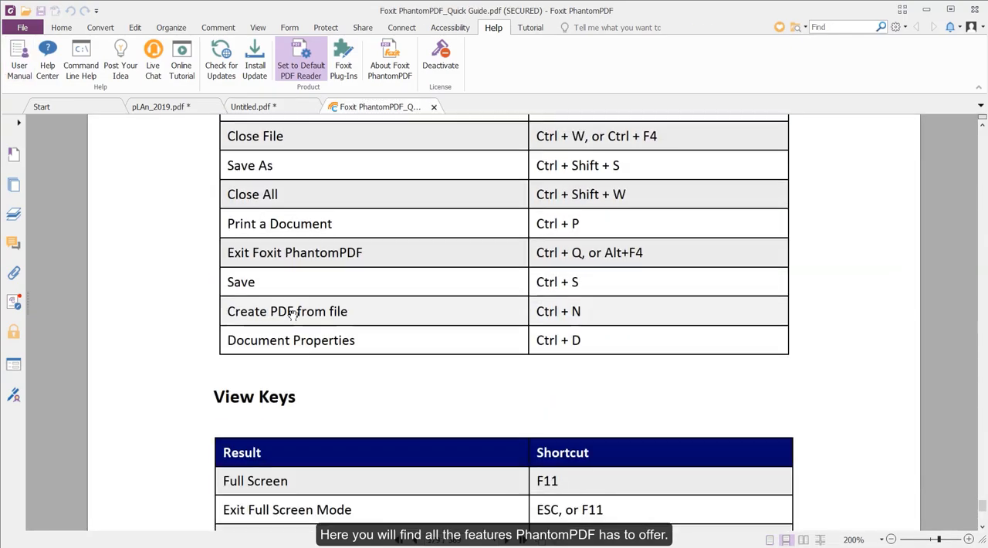